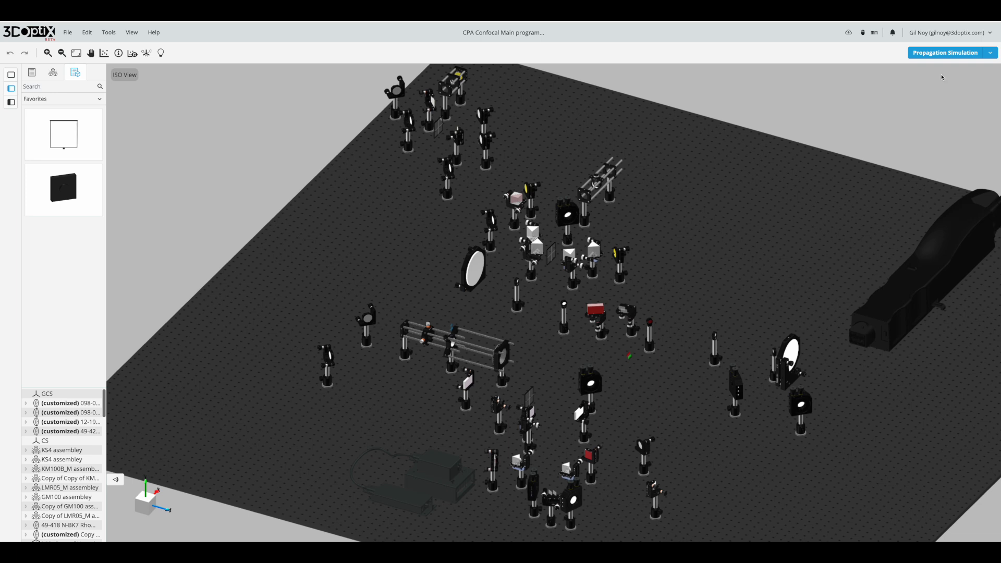
Switch the light source type from Plane wave to Point source in its settings panel
left_click(944, 52)
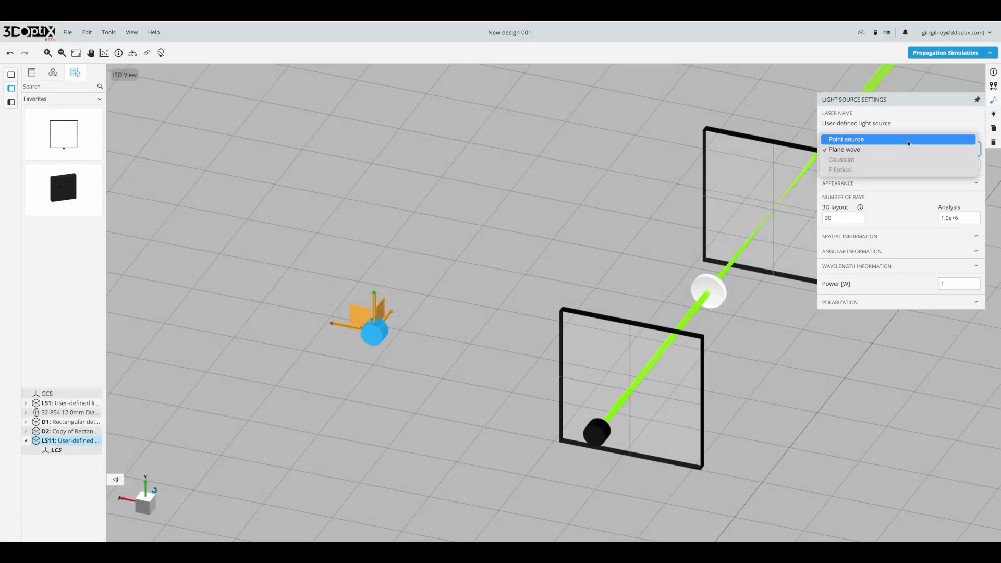
left_click(845, 139)
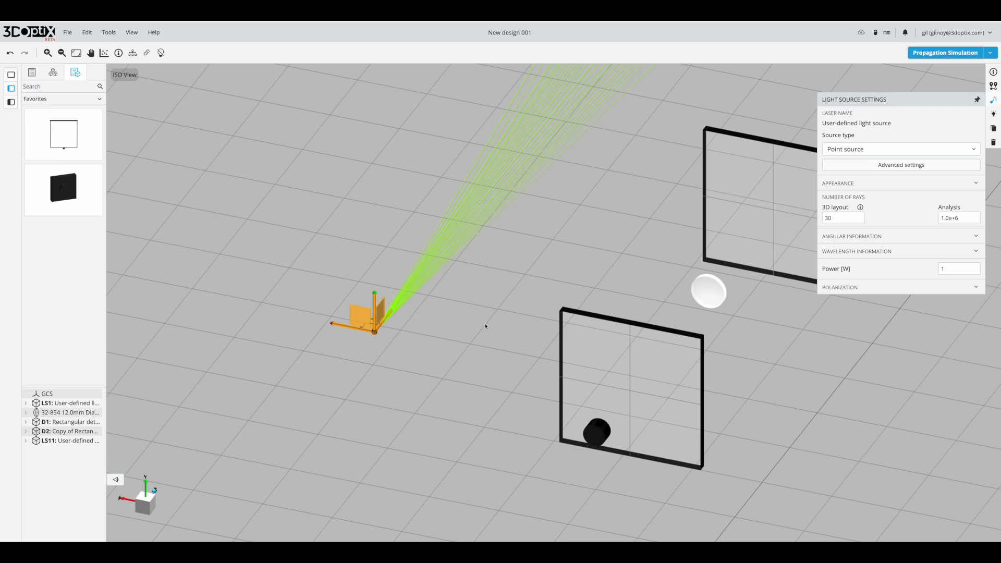
left_click(944, 52)
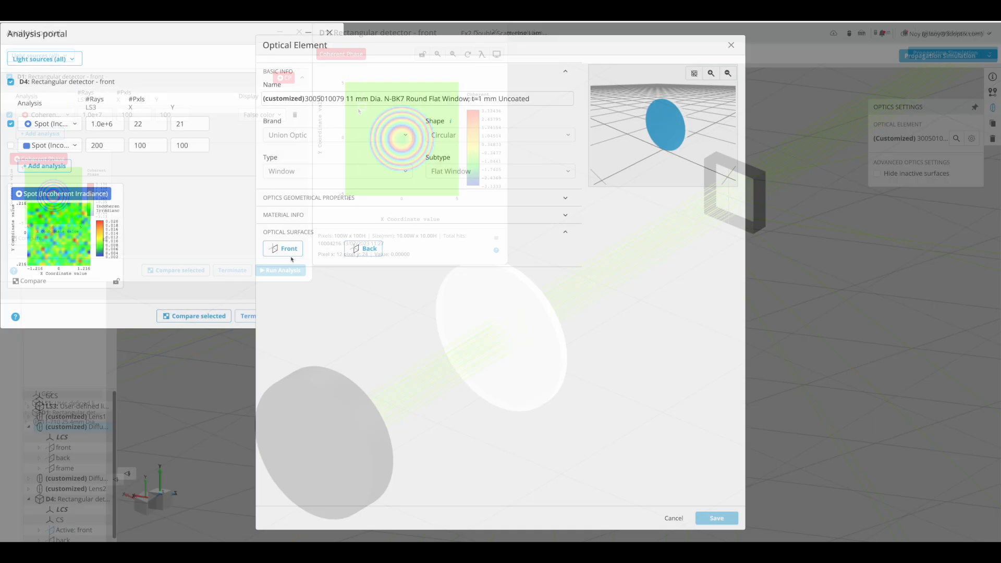
Enable Lambertian scattering on the window's front surface and run the propagation simulation
left_click(289, 248)
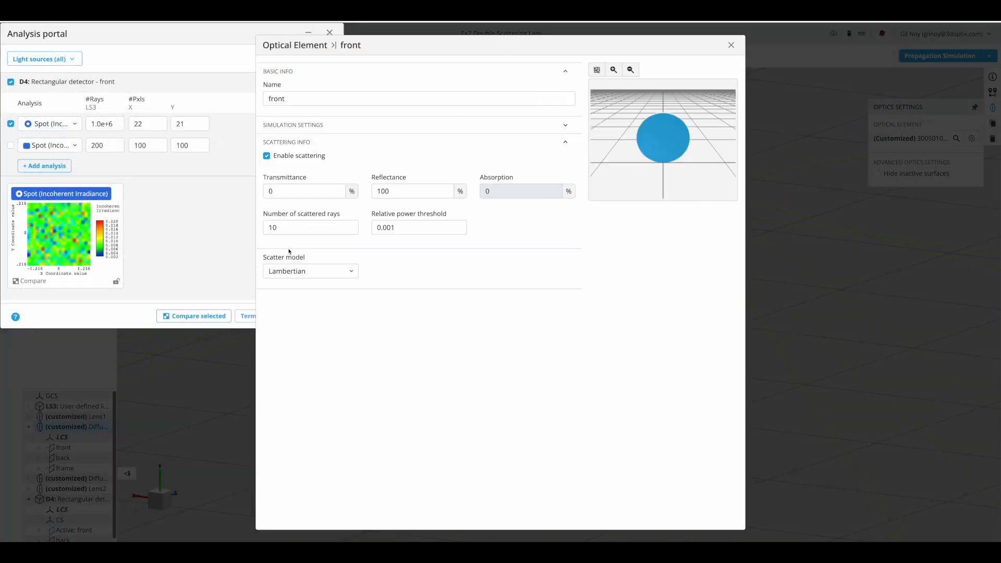
left_click(946, 56)
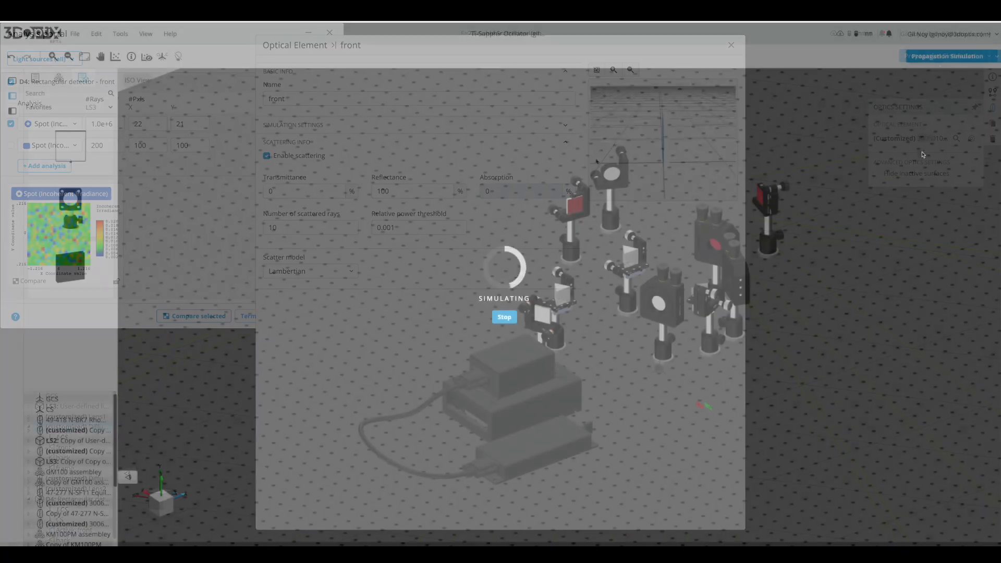
left_click(503, 317)
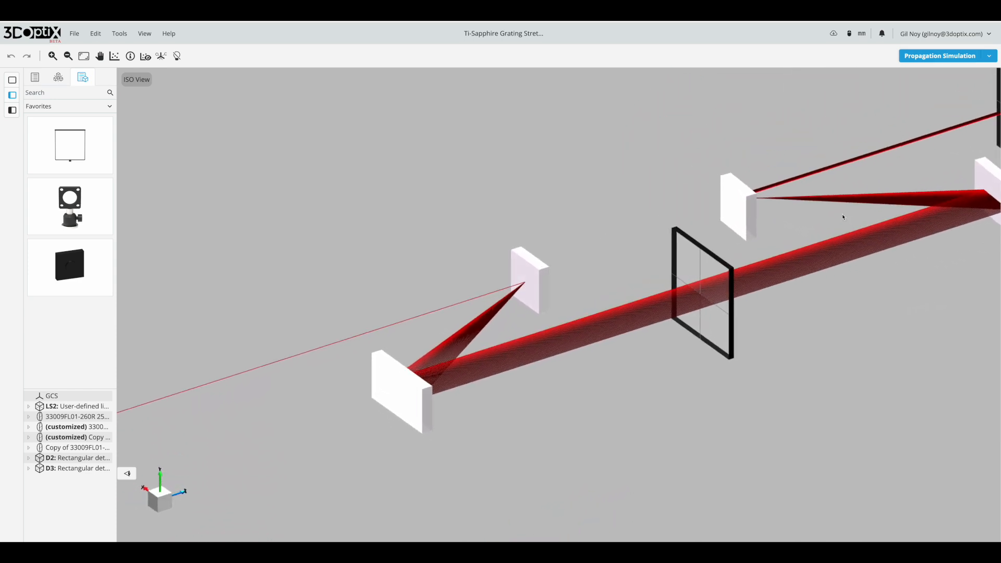
left_click(939, 55)
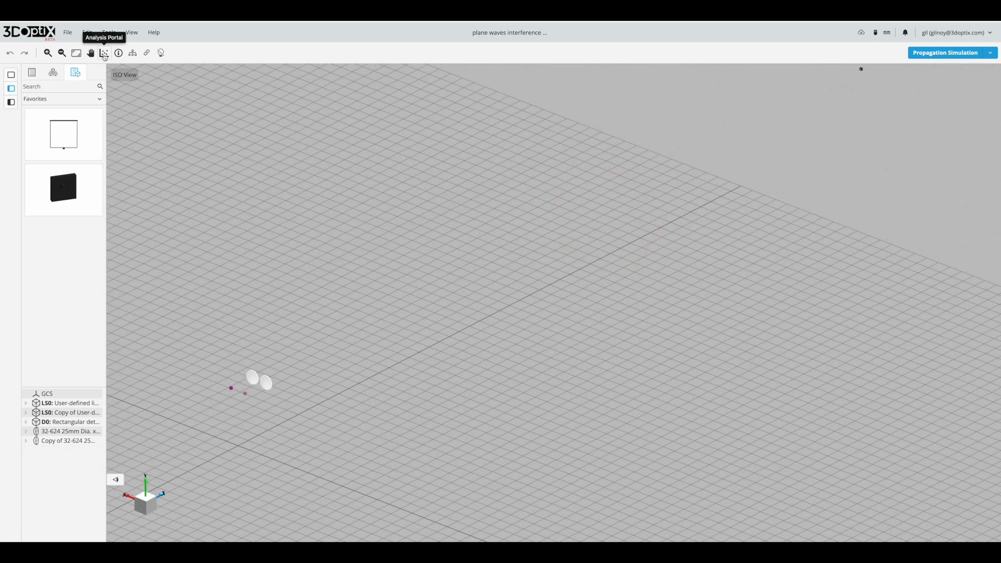
Show the detector's analyses in the Analysis Portal and choose the first analysis type
left_click(104, 53)
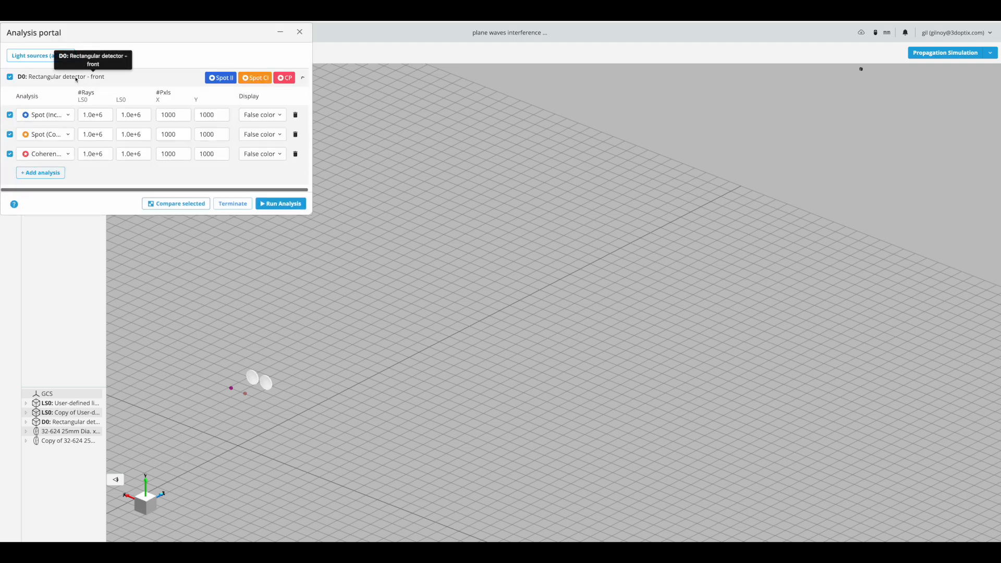
left_click(44, 114)
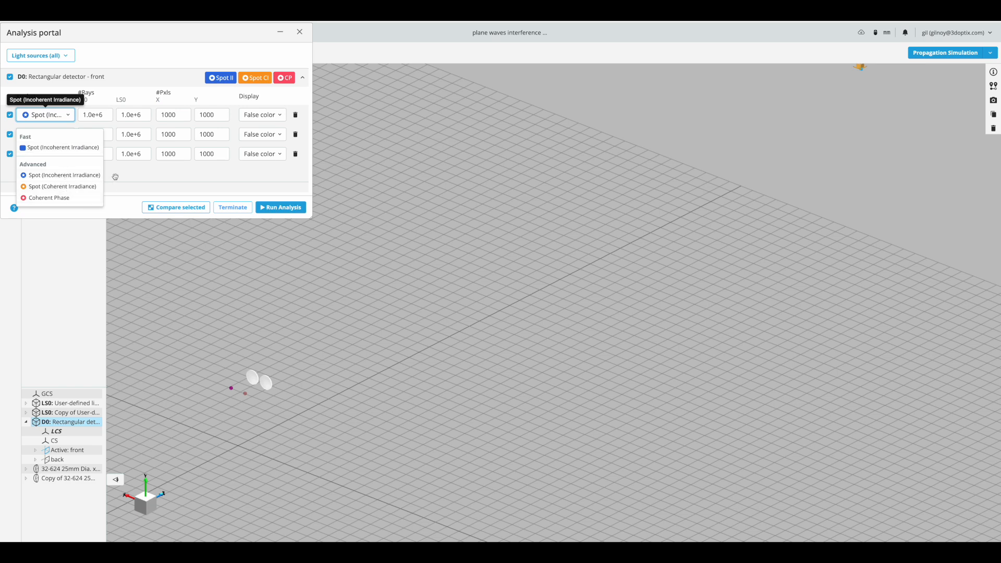
left_click(280, 206)
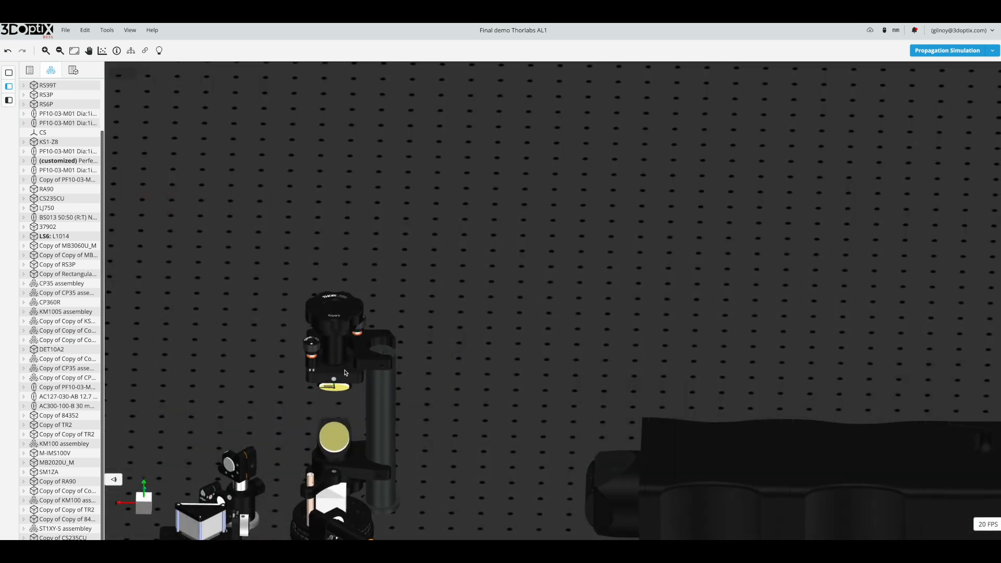
Select the lens mount assembly and bring up its Move / Rotate settings
left_click(345, 345)
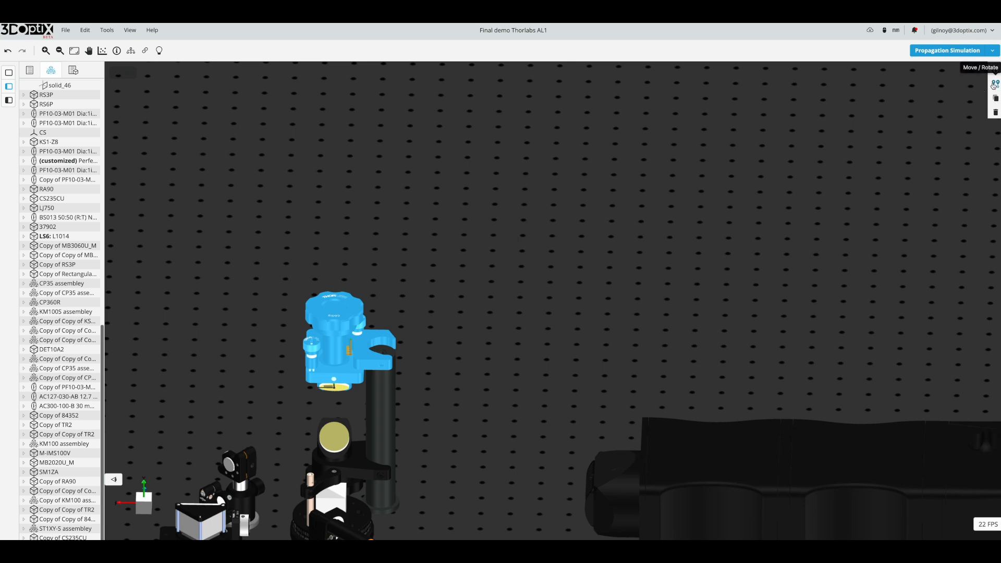
left_click(994, 84)
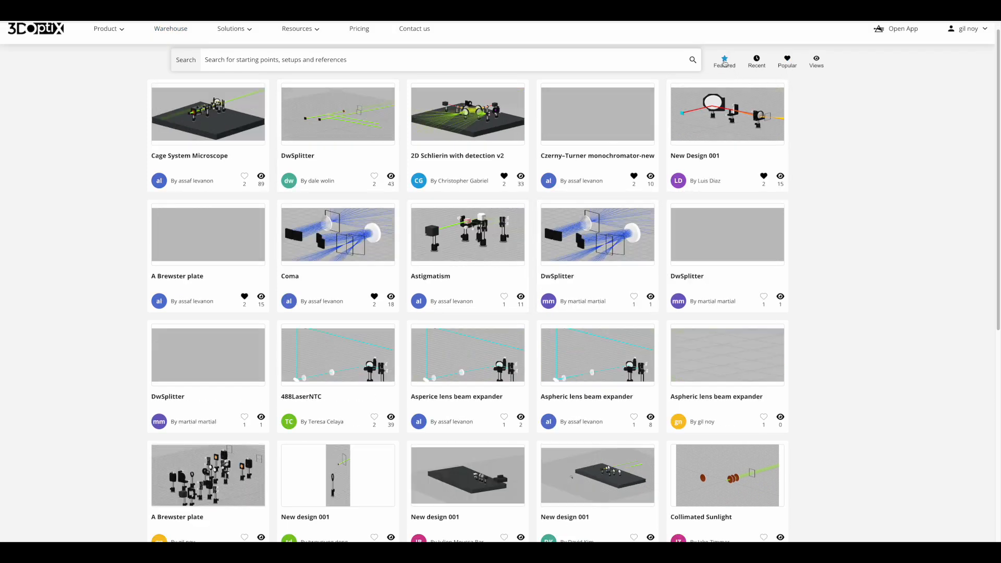
Locate the Test spec card in the gallery and display its 3D layout preview
scroll("down", 3)
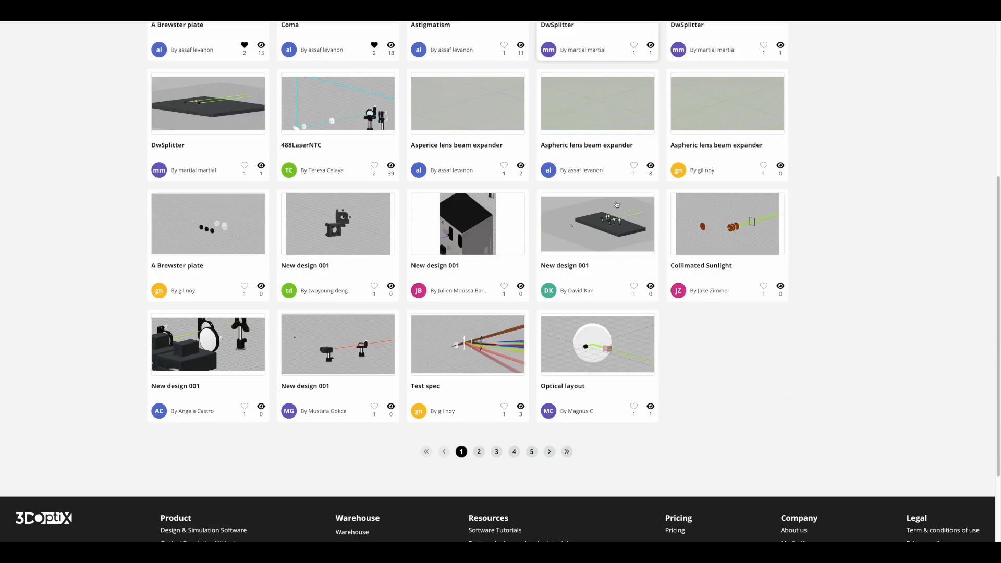
left_click(467, 344)
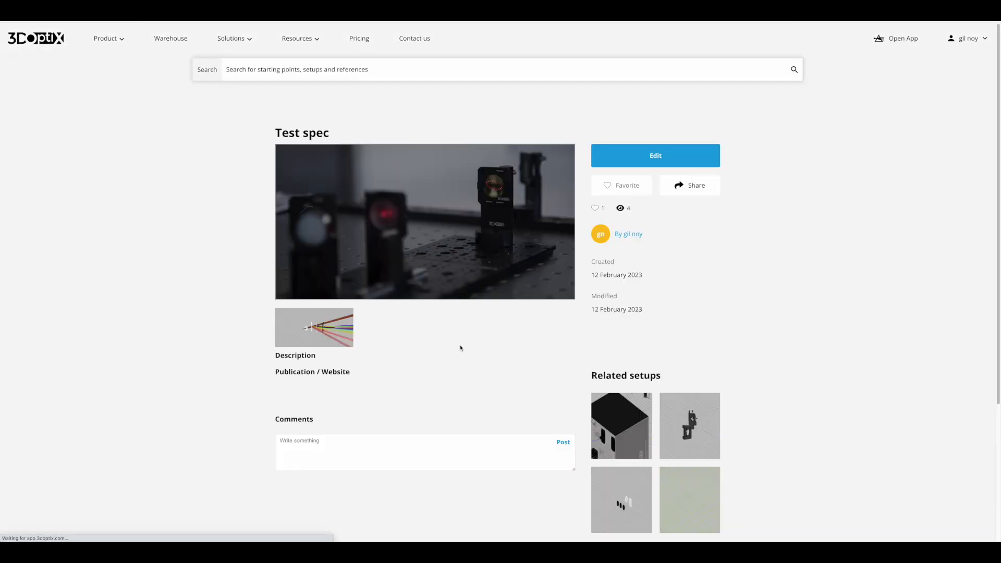
left_click(425, 221)
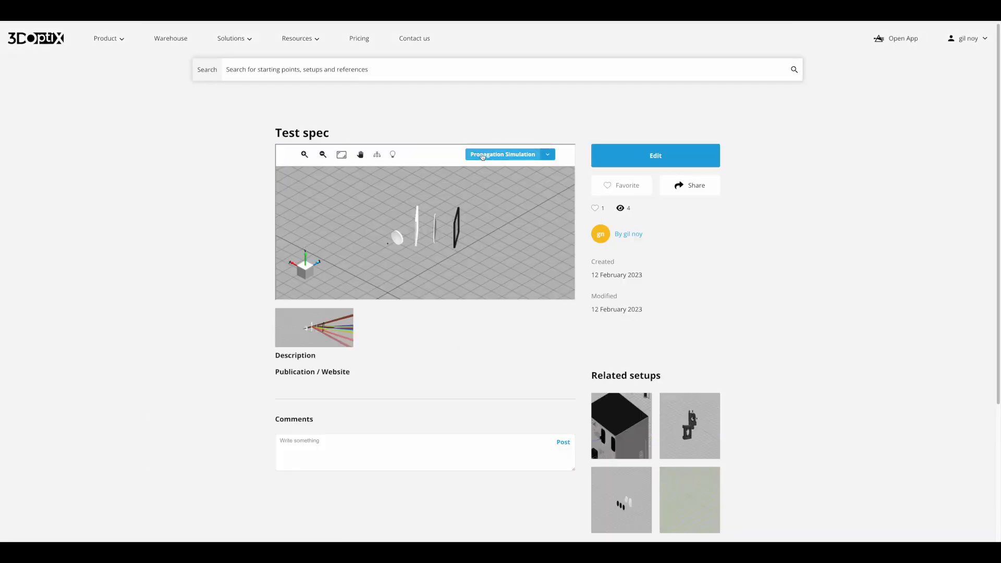
left_click(502, 155)
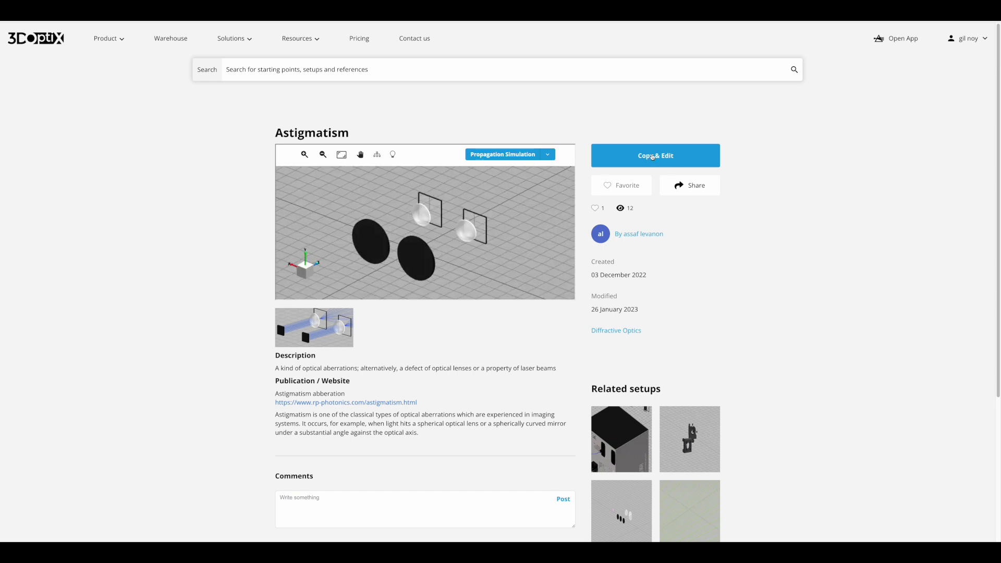
Copy & Edit the Astigmatism setup so a simulated copy opens in the editor
left_click(655, 155)
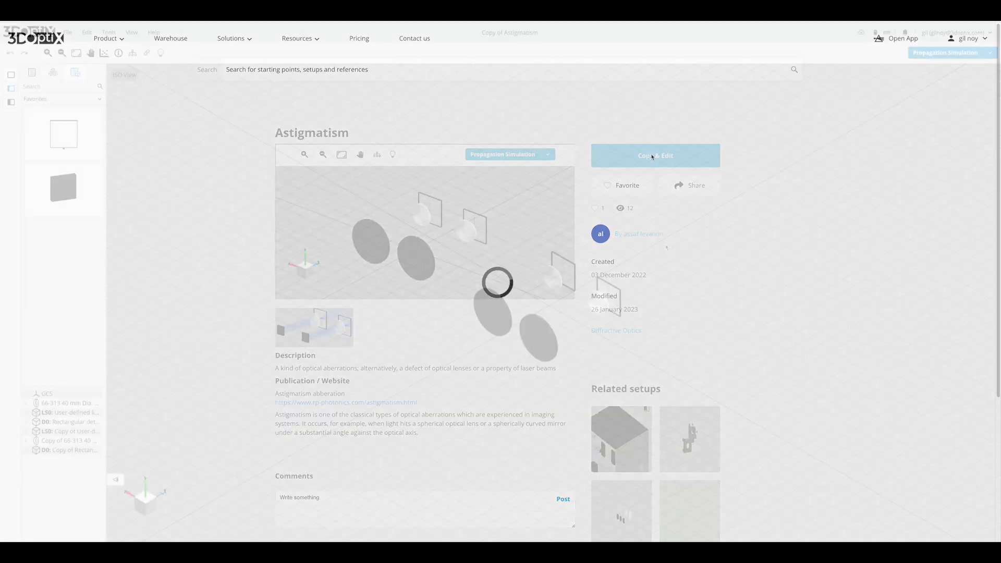
left_click(655, 155)
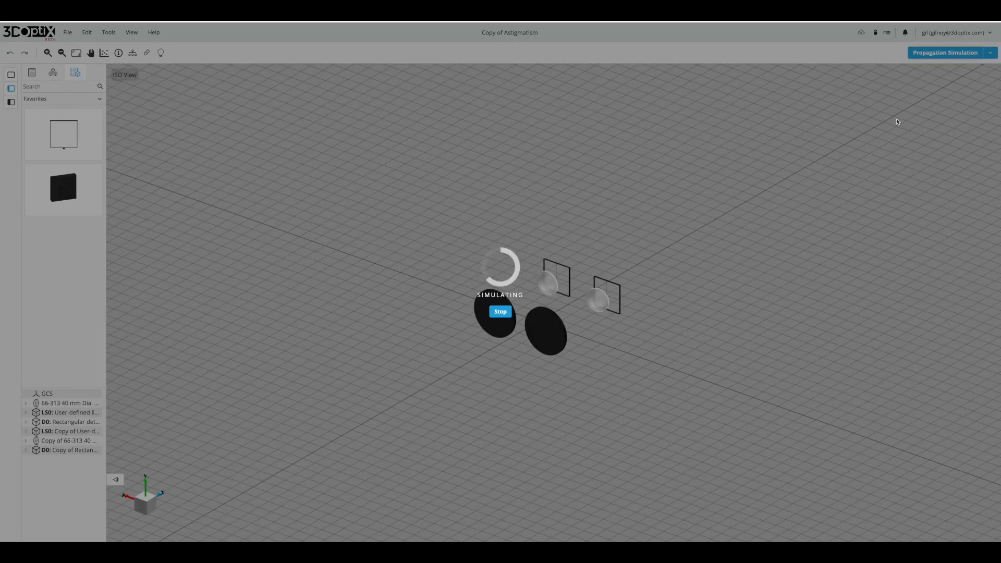
mouse_move(795, 197)
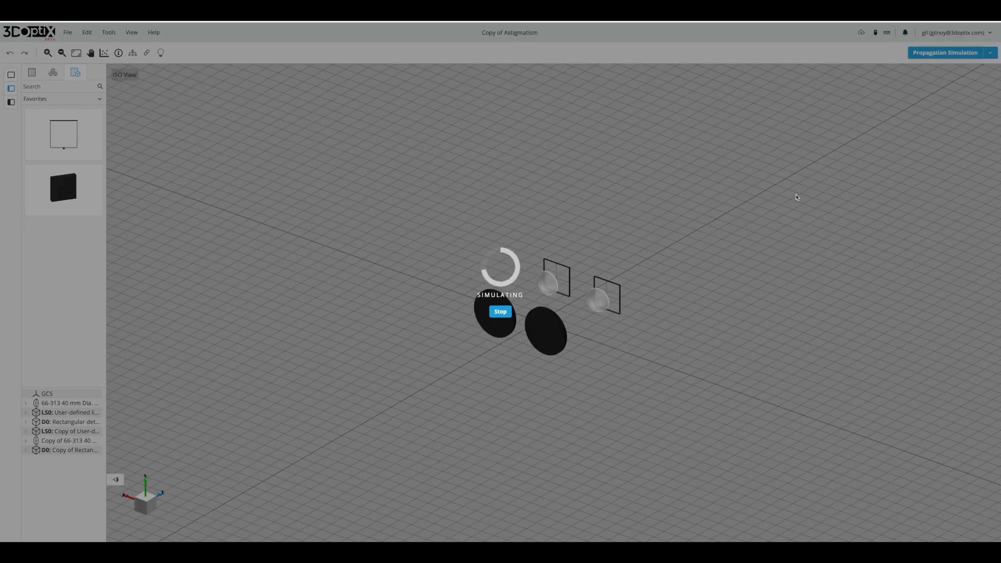